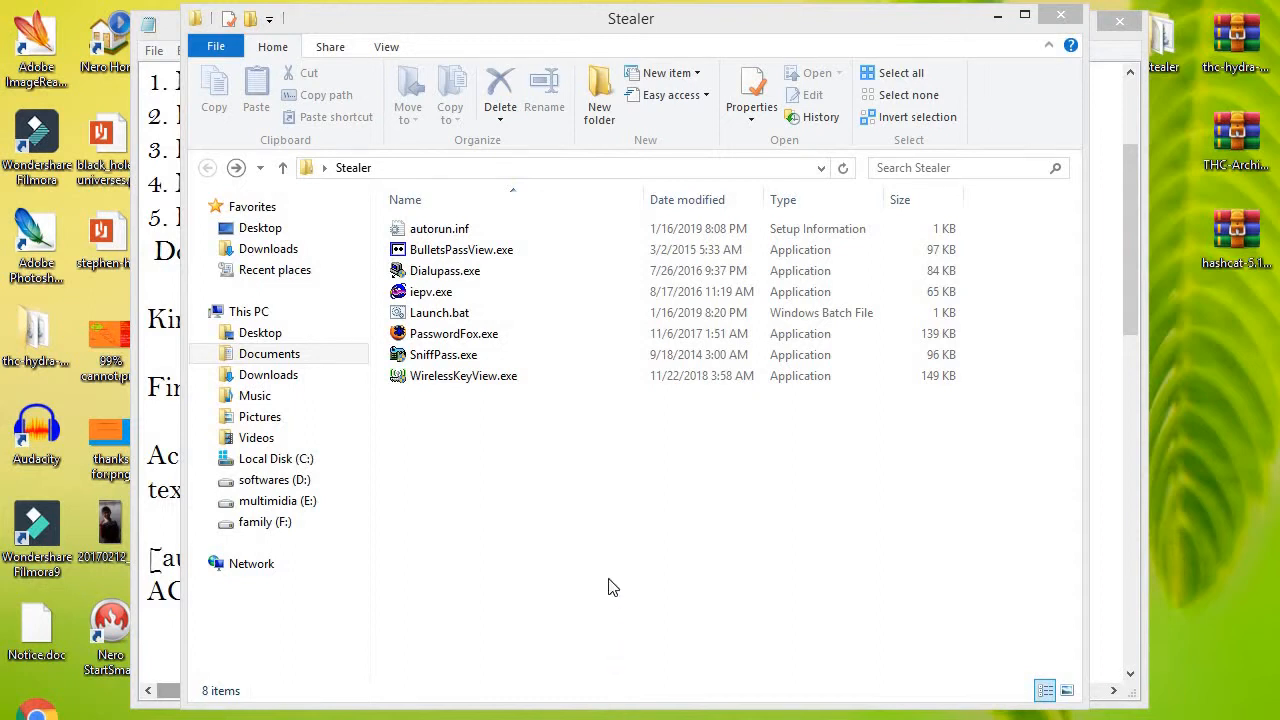
mouse_move(884, 127)
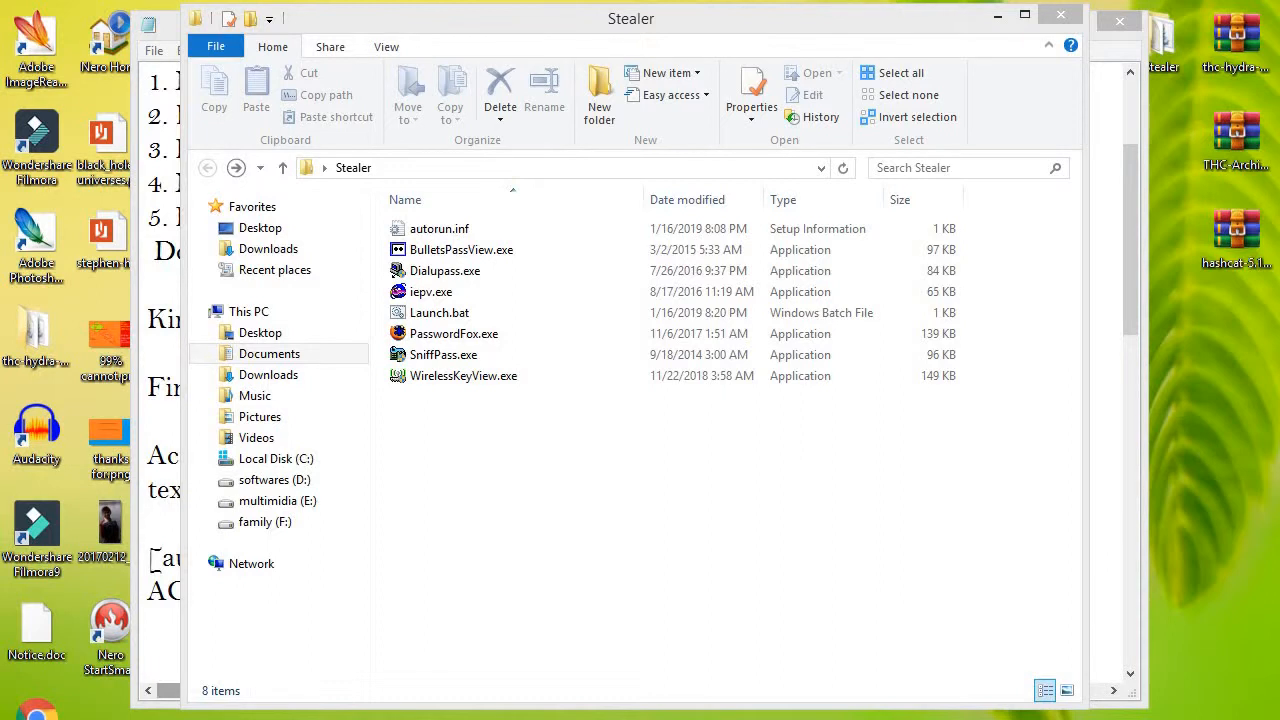
mouse_move(1105, 133)
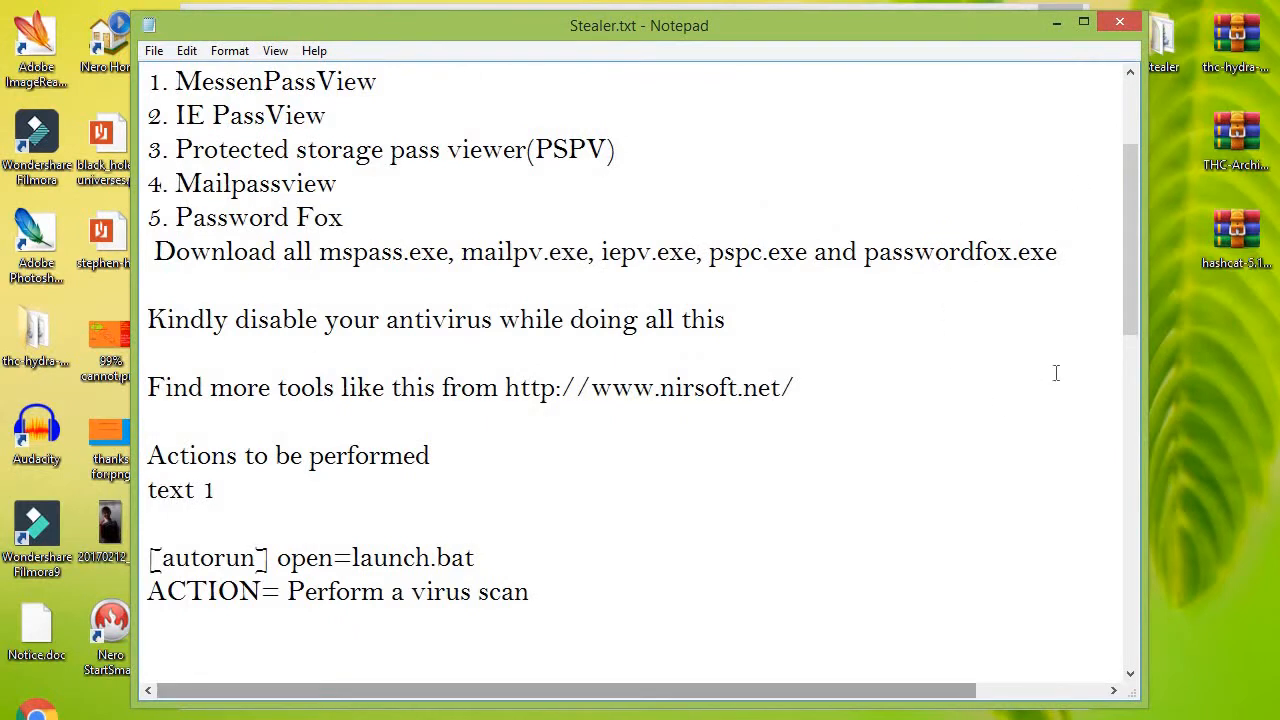
- Highlight the two autorun.inf command lines in Notepad, then clear the selection
scroll("down", 3)
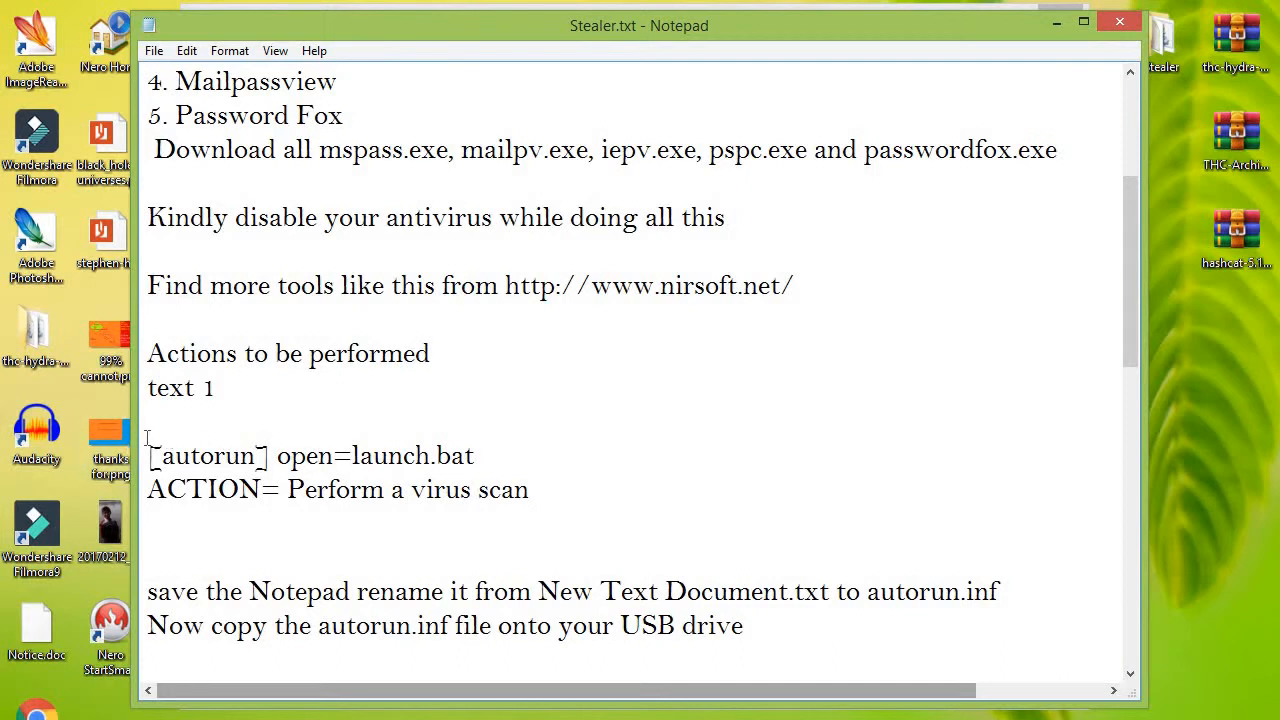
left_click_drag(147, 455, 536, 490)
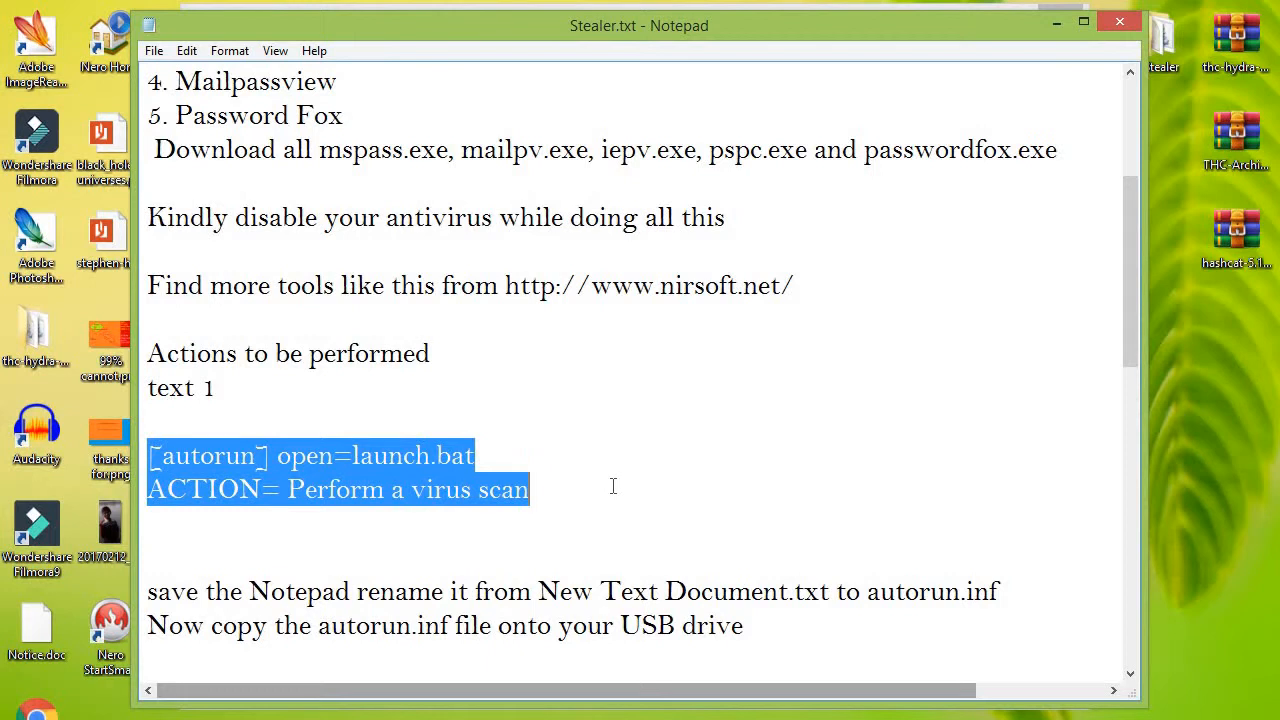
mouse_move(140, 589)
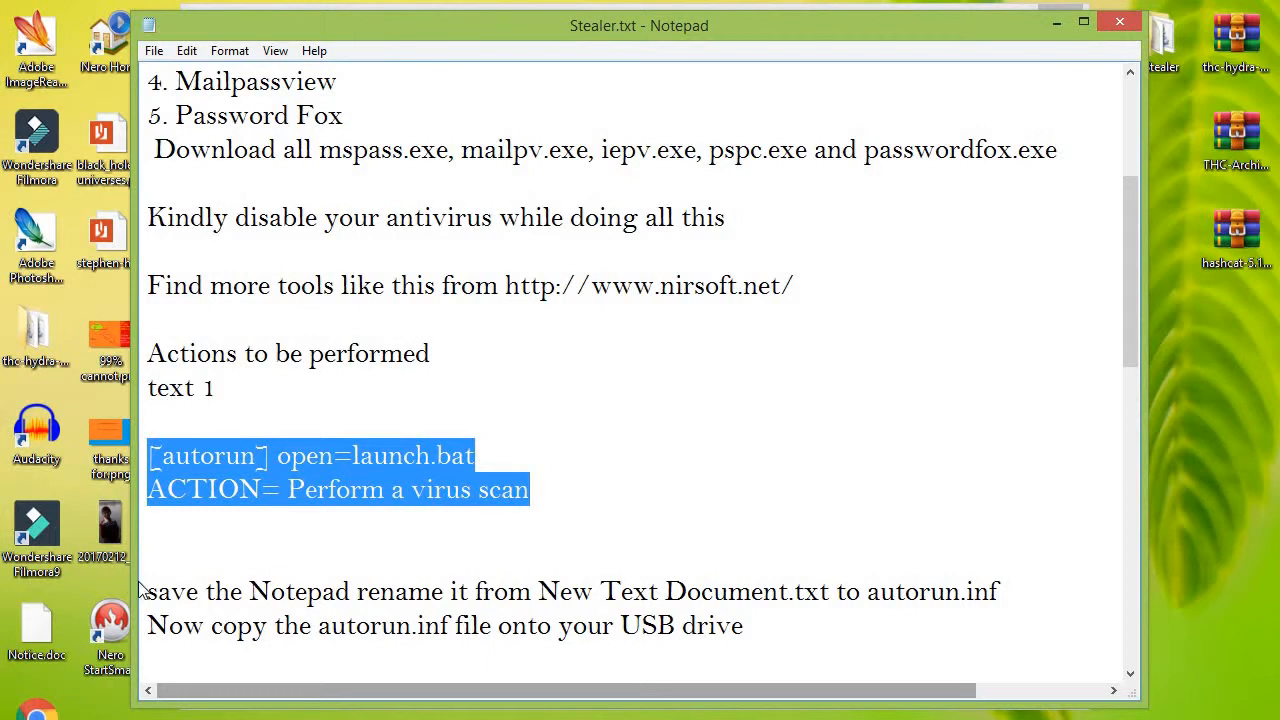
left_click(995, 591)
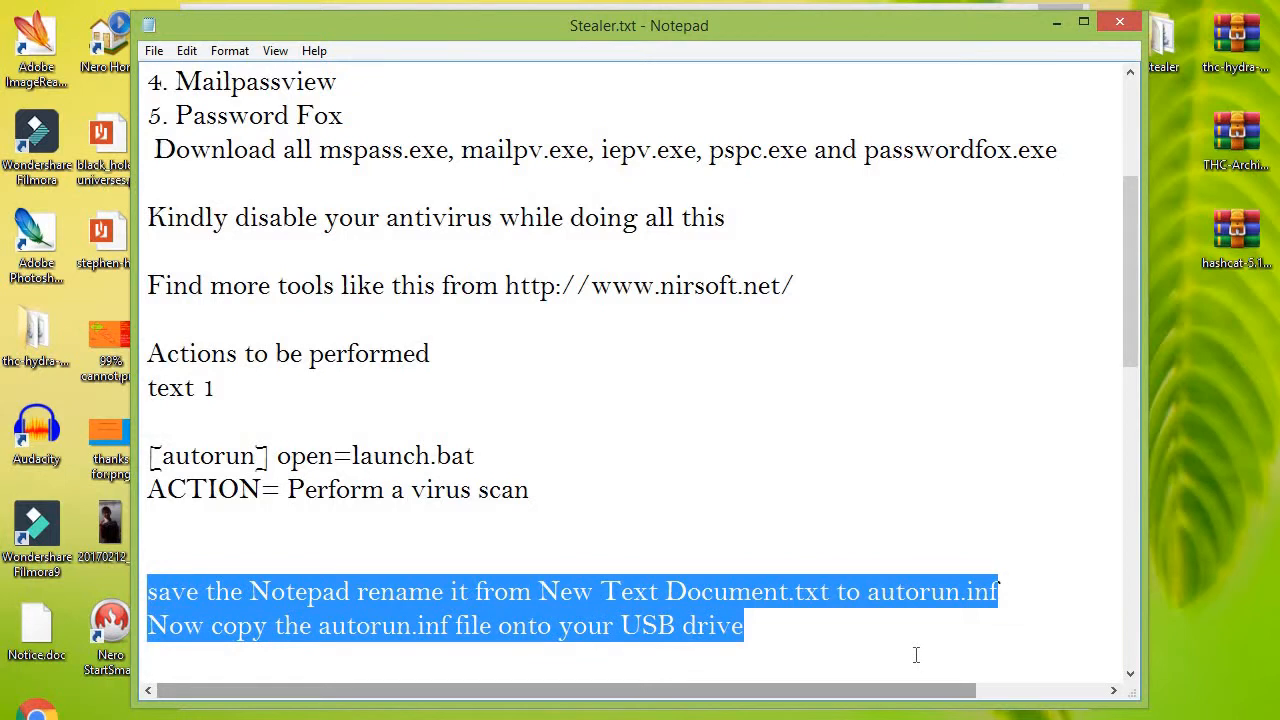
left_click(1000, 591)
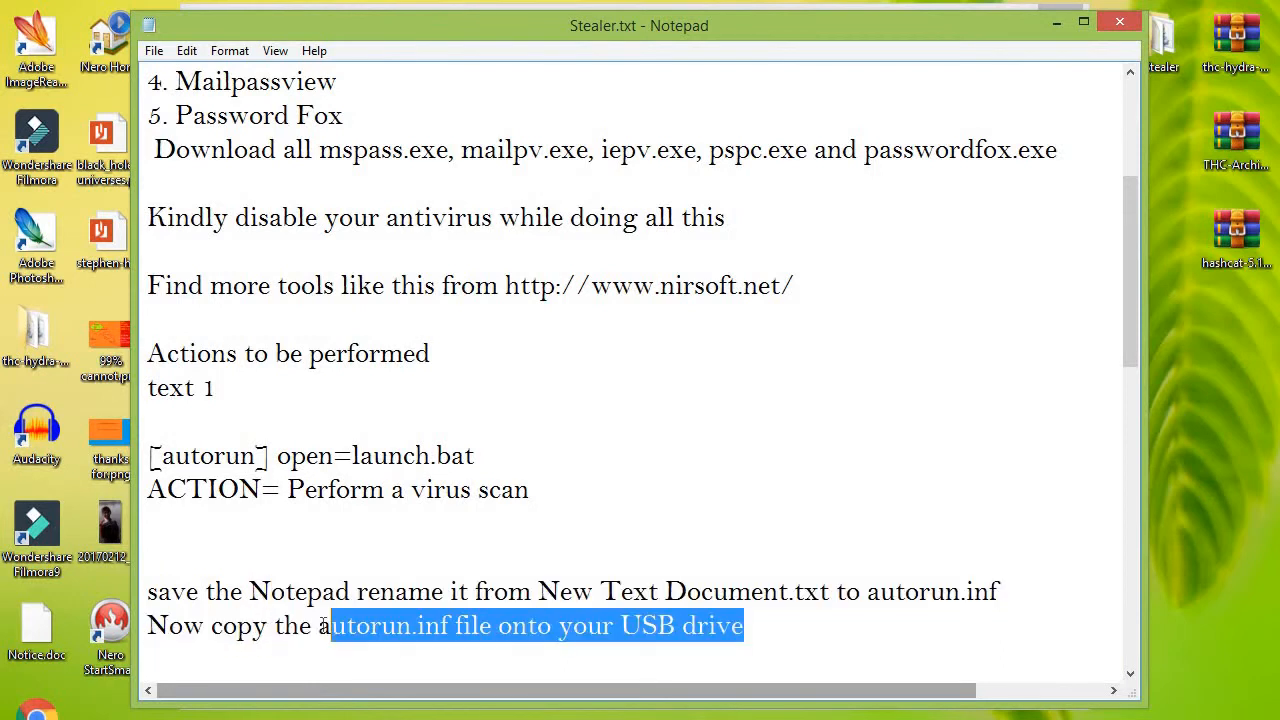
left_click(843, 628)
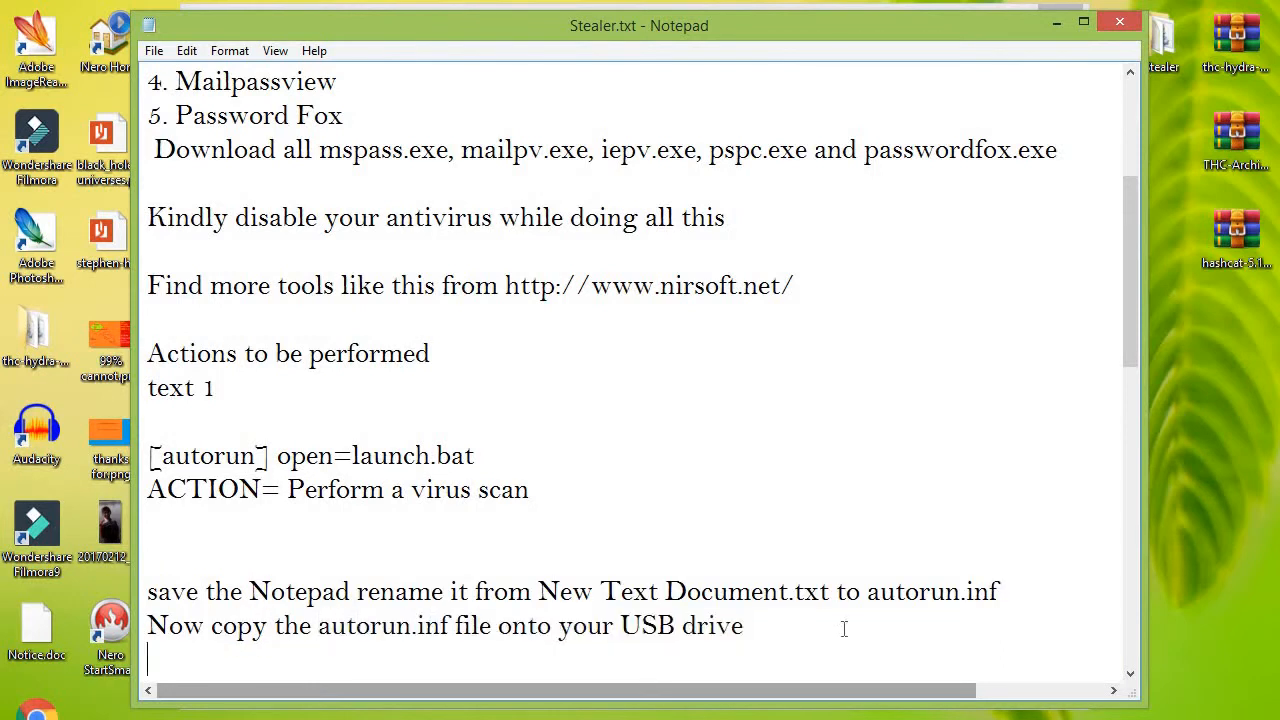
- Scroll down and highlight the five start command lines
scroll("down", 3)
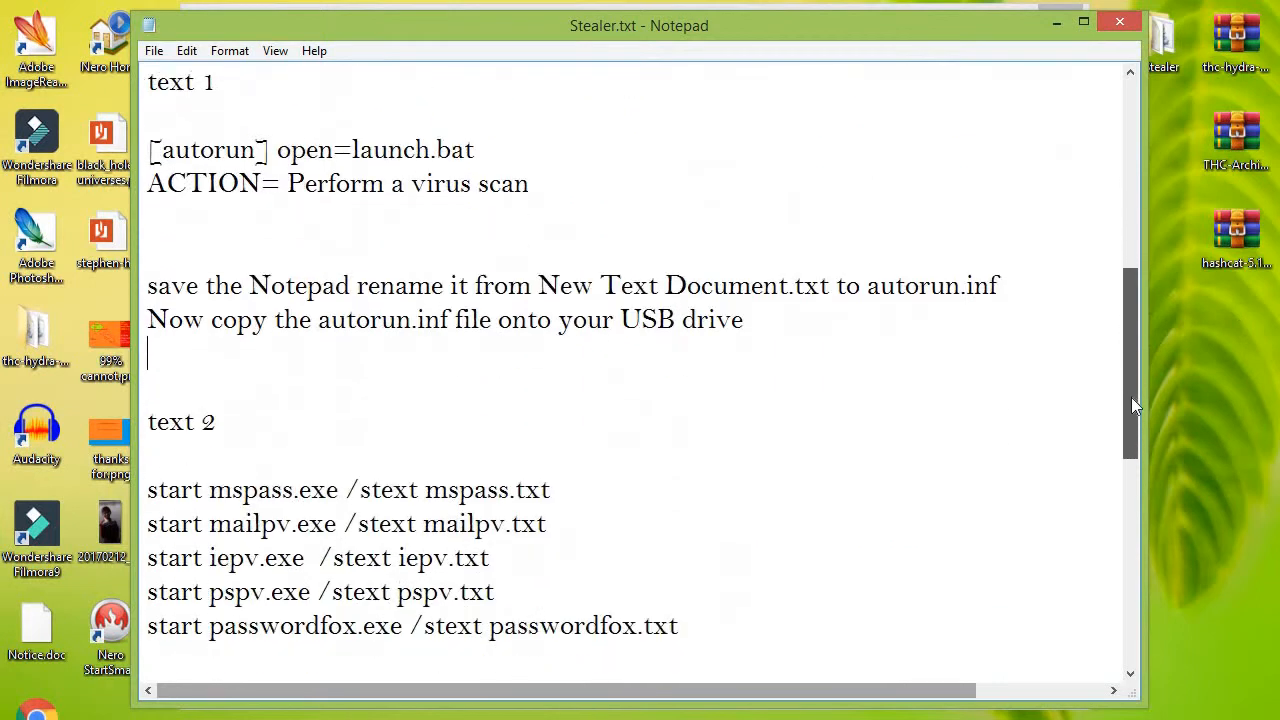
scroll("down", 3)
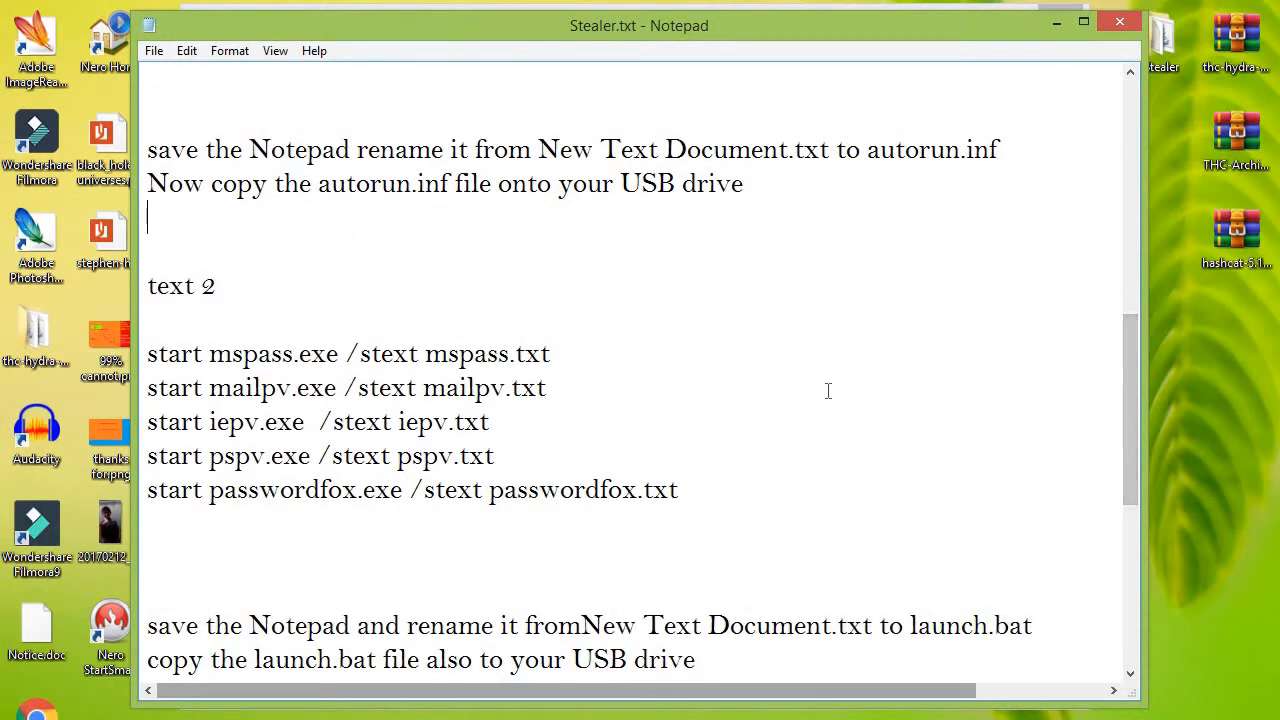
left_click(148, 354)
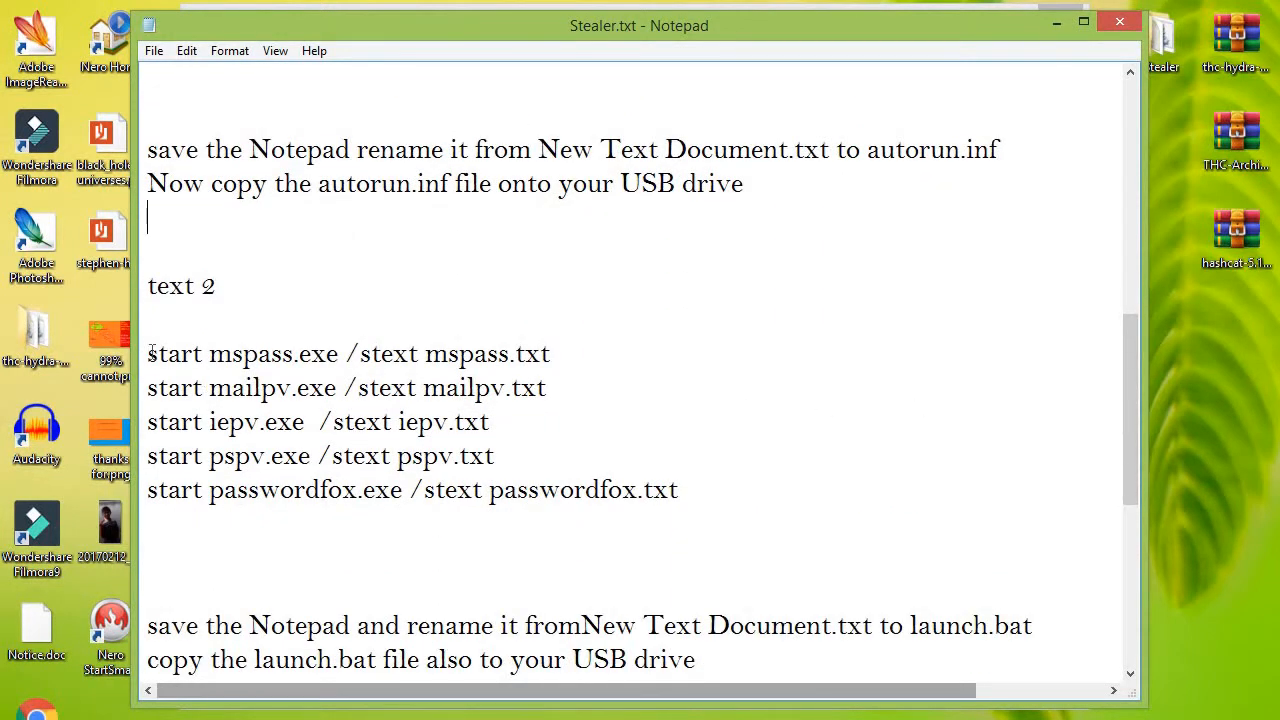
left_click_drag(147, 354, 677, 490)
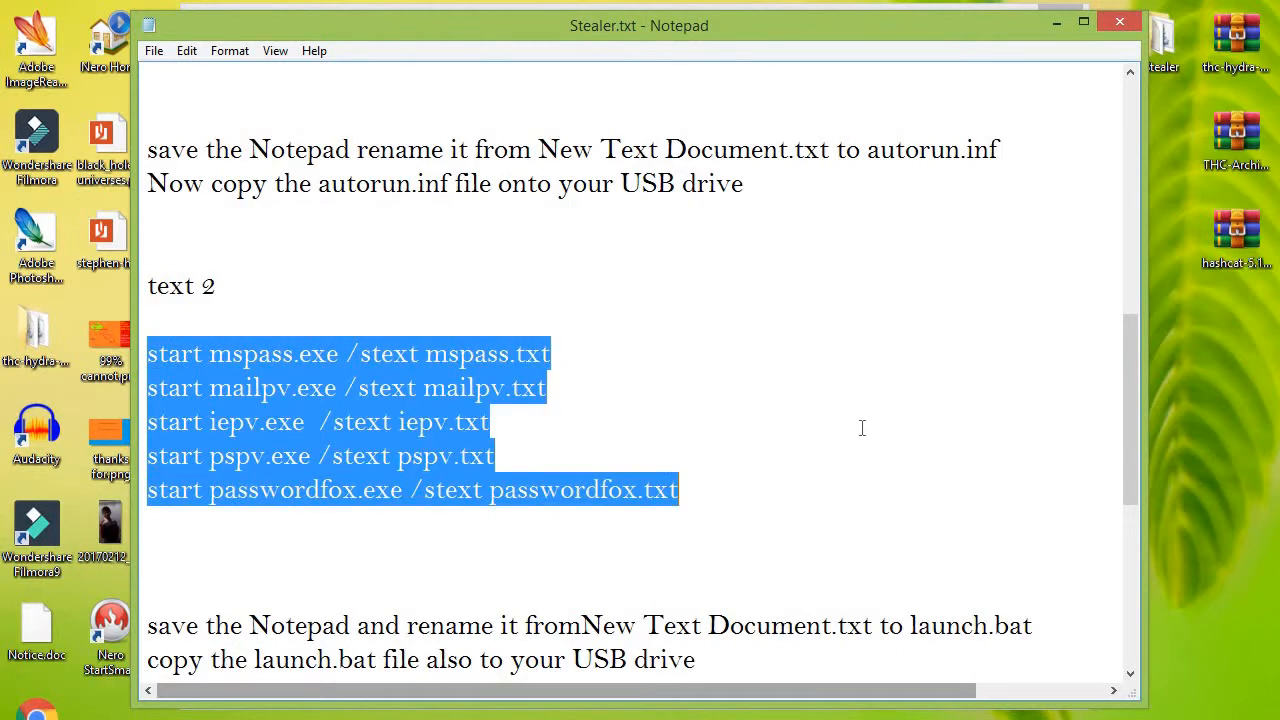
mouse_move(800, 439)
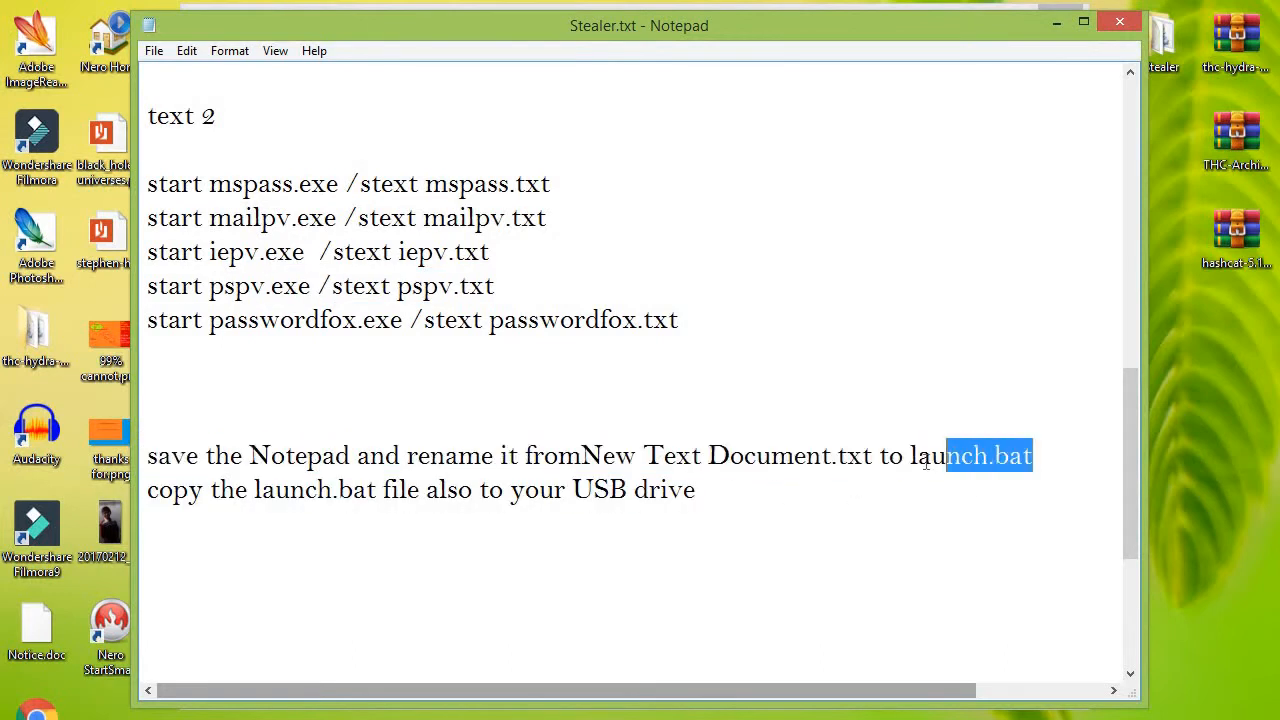
- Select the launch.bat name, briefly reveal the Stealer folder, then reselect the five start lines
double_click(970, 455)
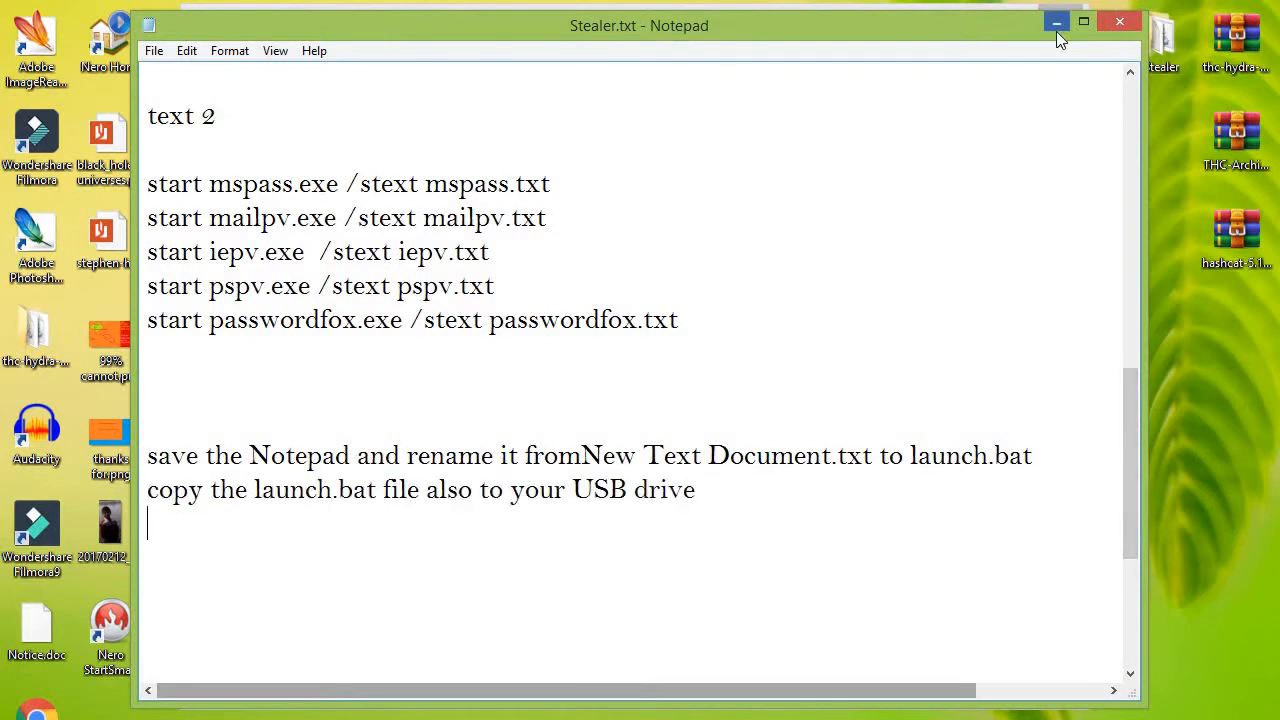
left_click(1056, 22)
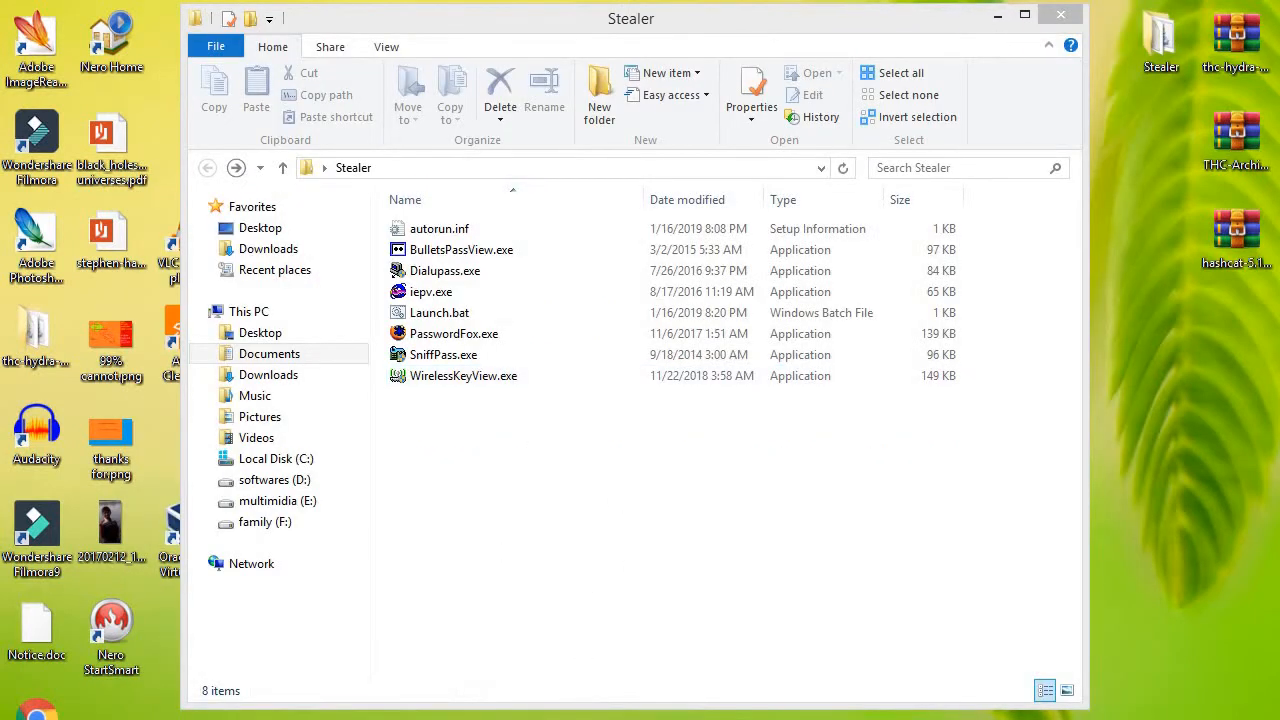
left_click(438, 228)
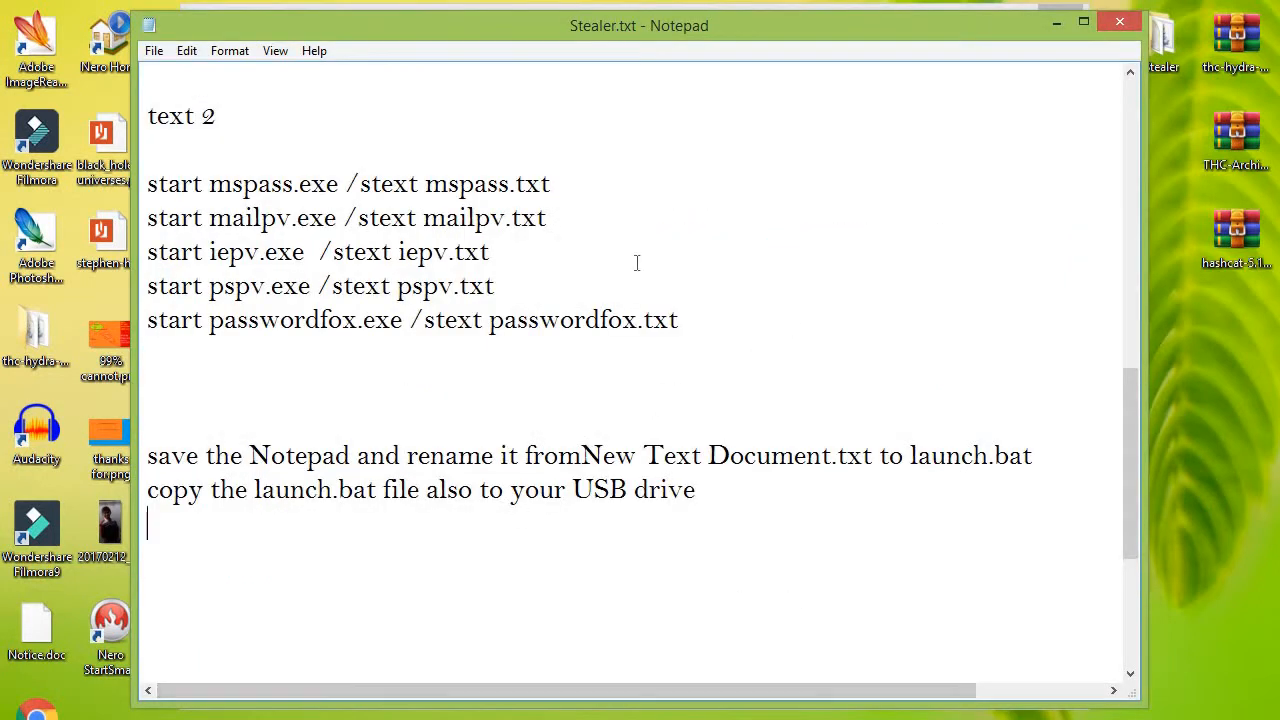
left_click_drag(148, 184, 677, 320)
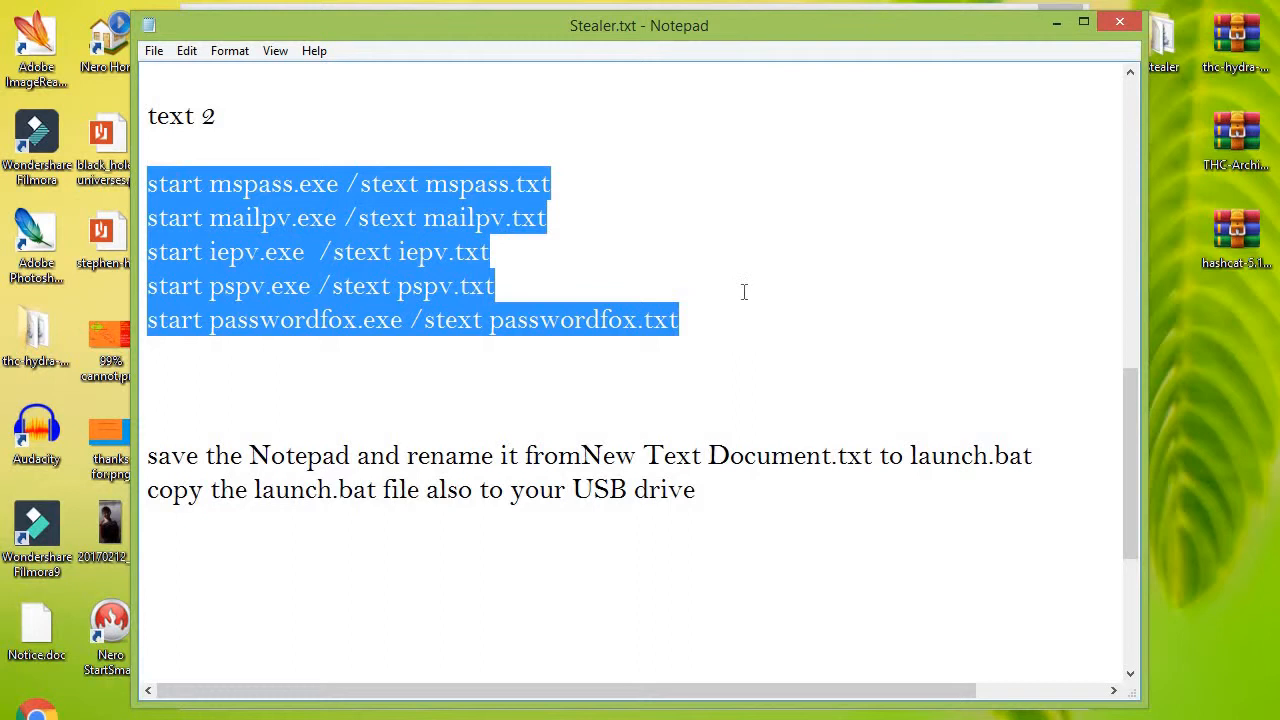
- Mark part of the autorun line, then clear highlights on the autorun and ACTION lines
scroll("up", 3)
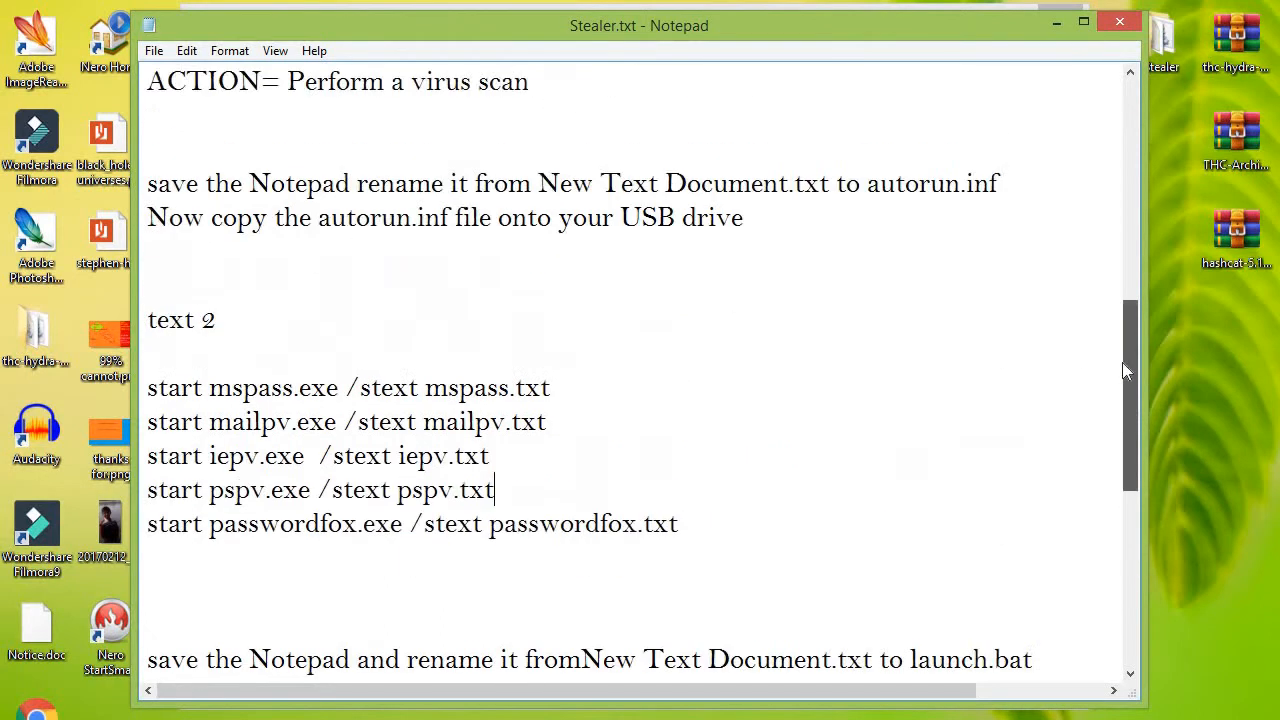
scroll("up", 3)
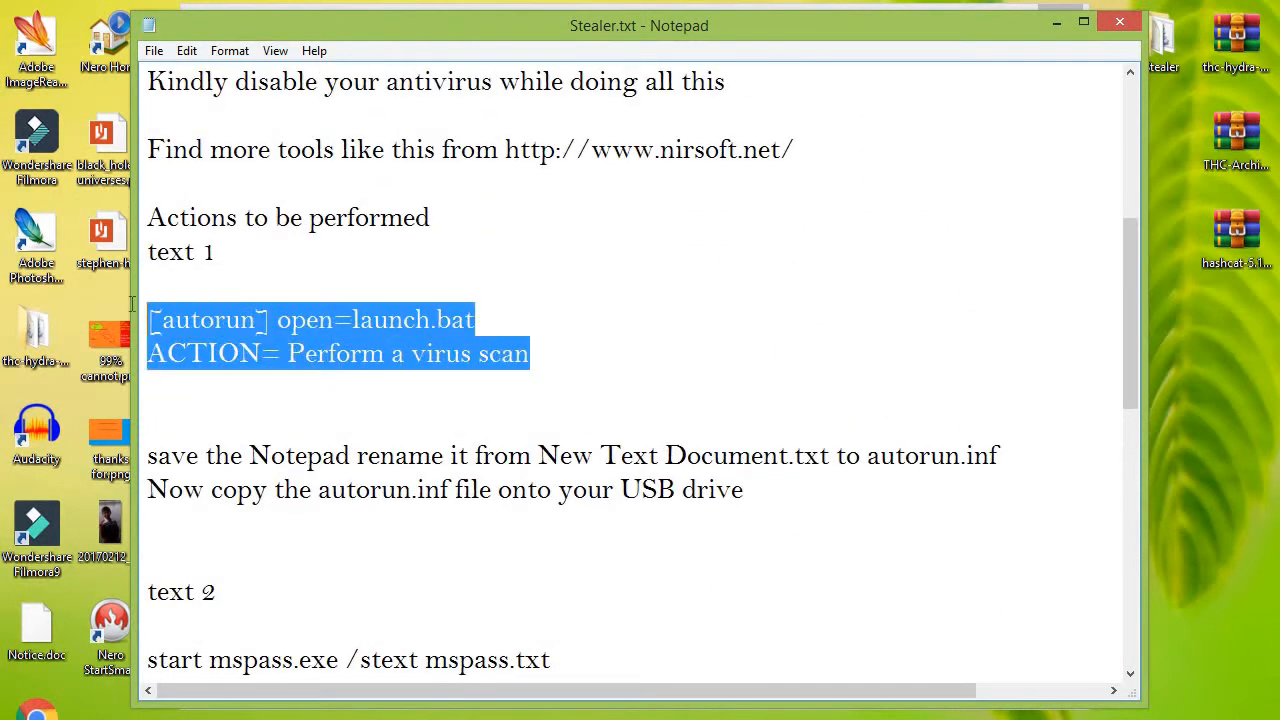
left_click(1023, 378)
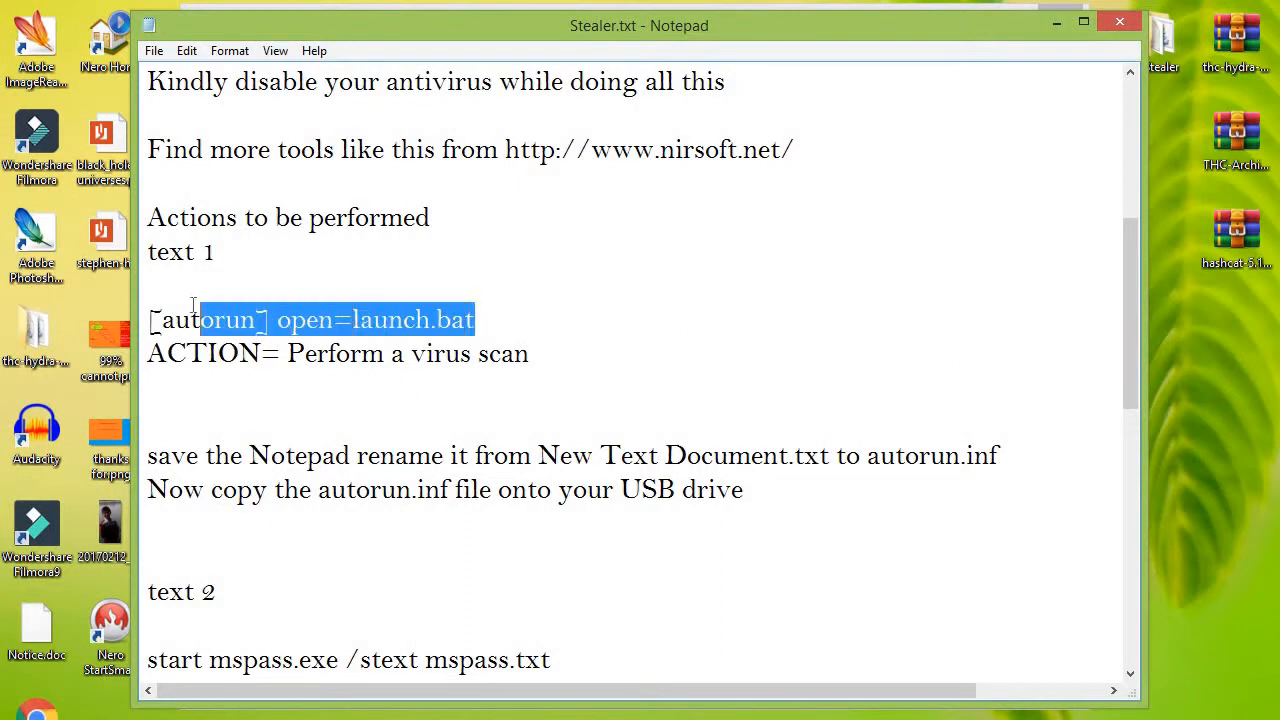
left_click(703, 336)
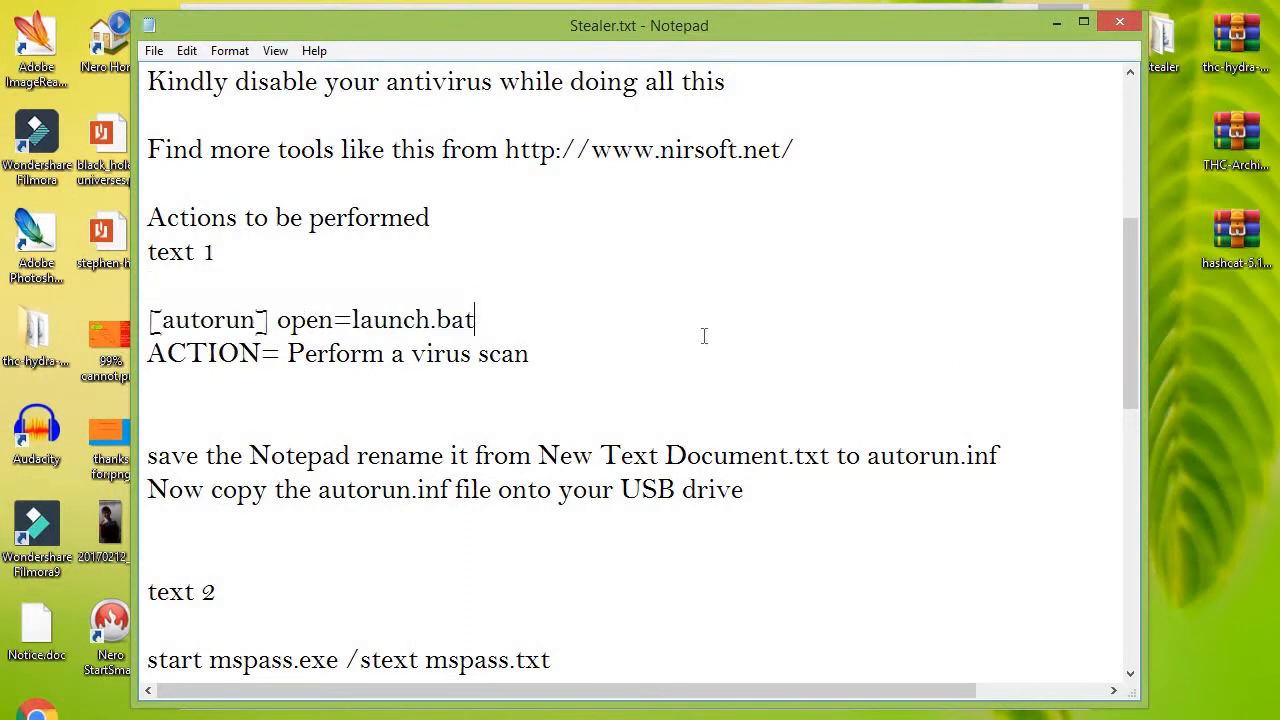
scroll("down", 3)
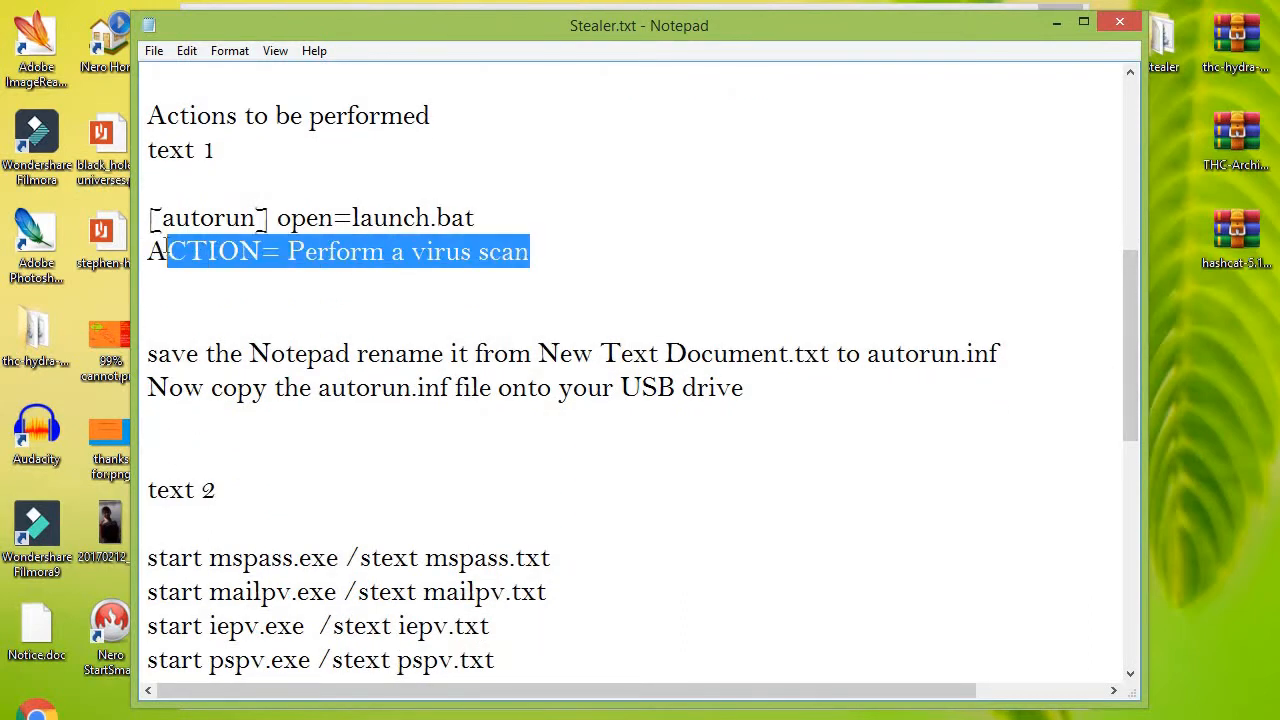
left_click(207, 287)
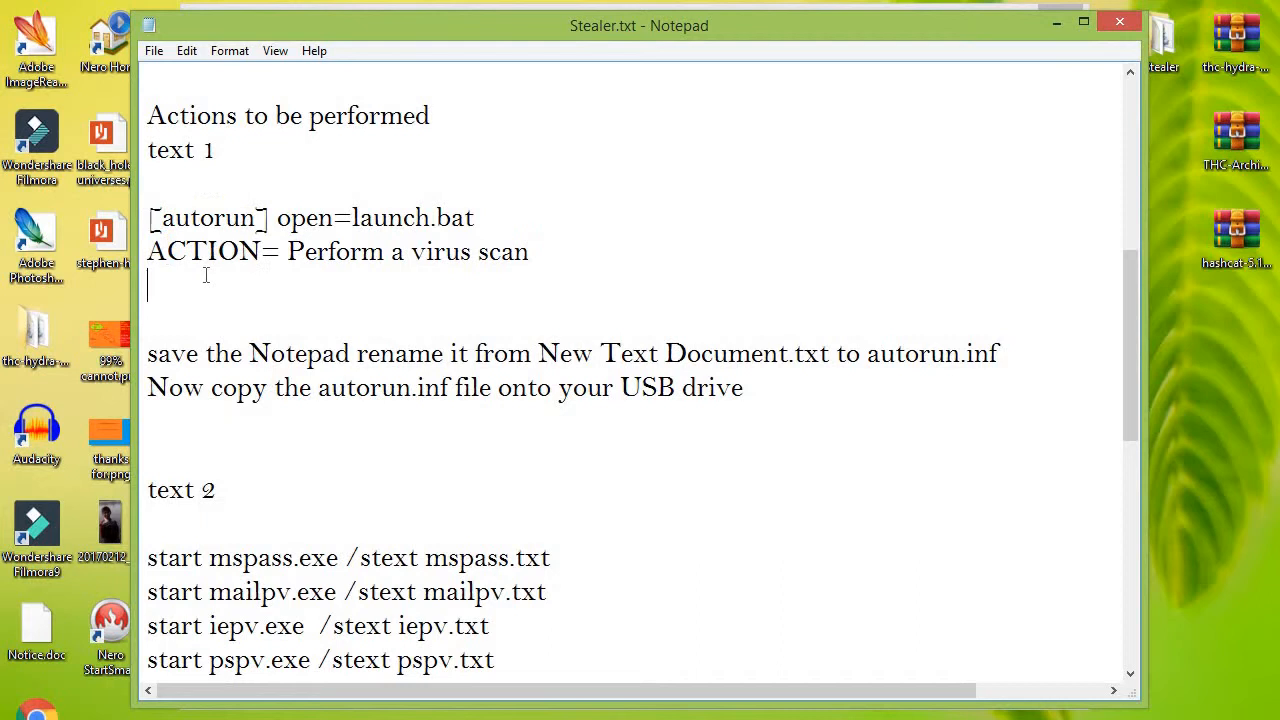
mouse_move(1116, 337)
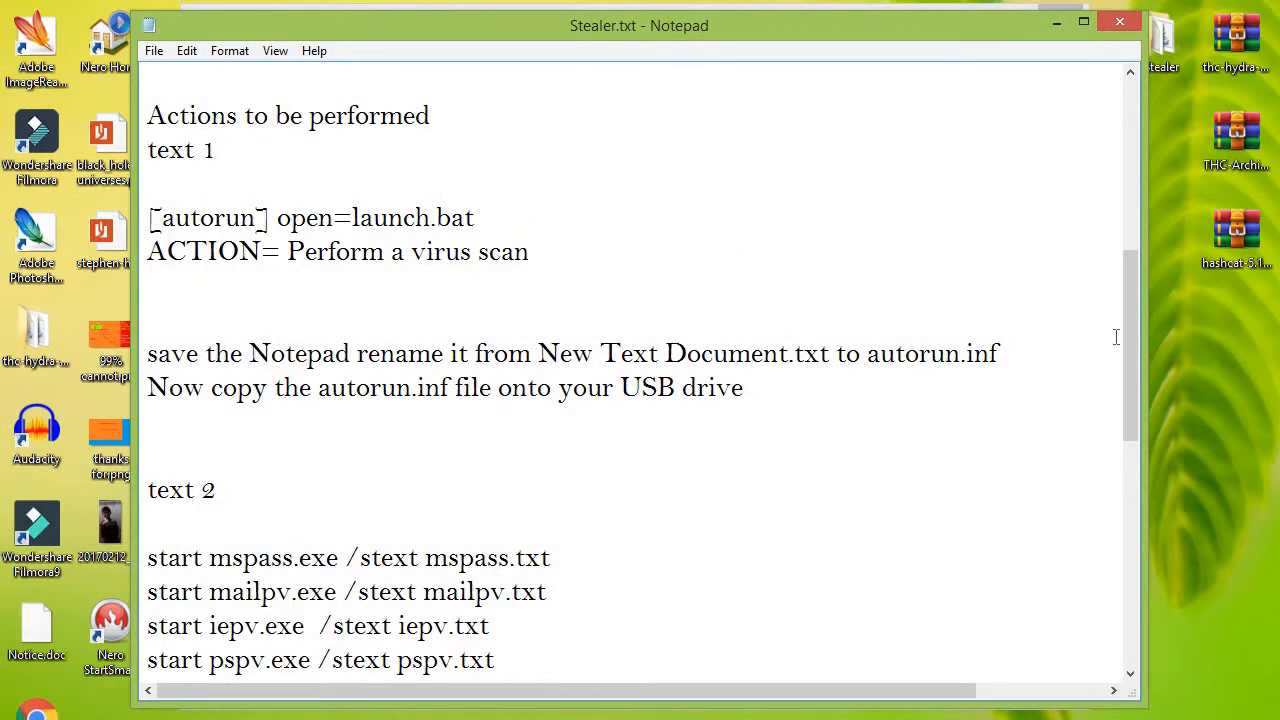
- Highlight the pspv.txt part of the command, clear it, and move to the blank line
scroll("down", 3)
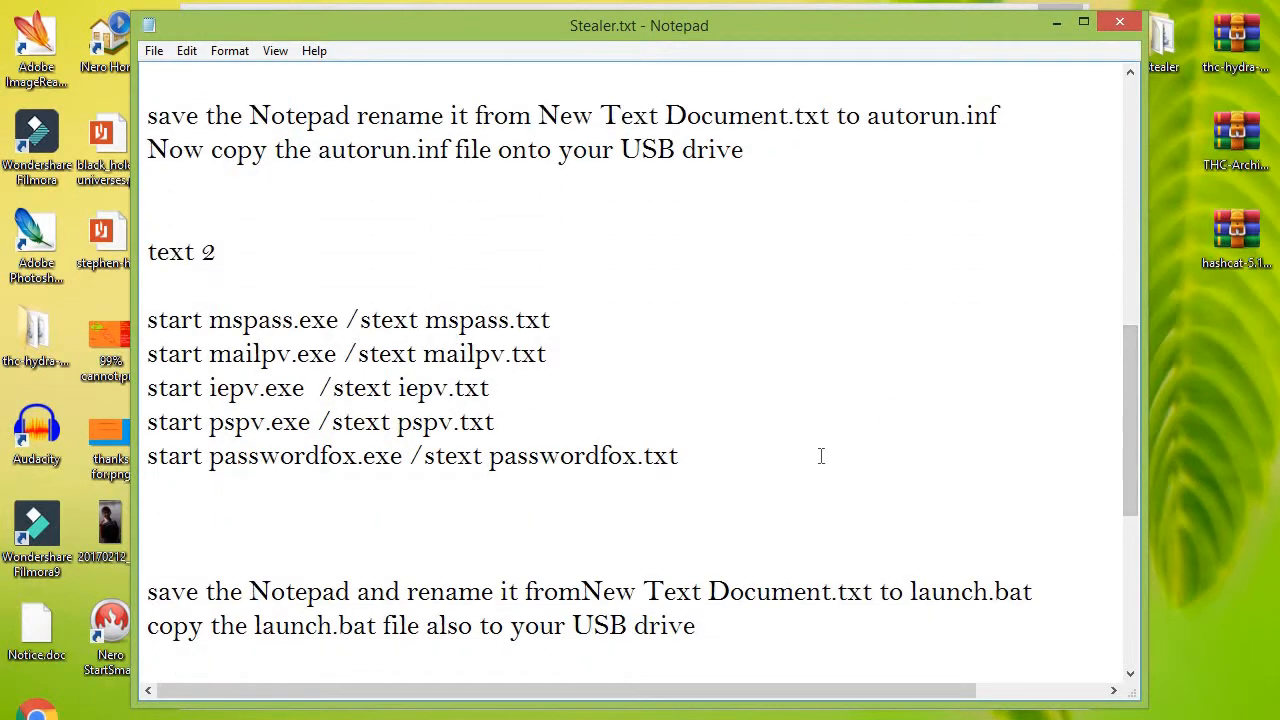
left_click_drag(147, 320, 677, 456)
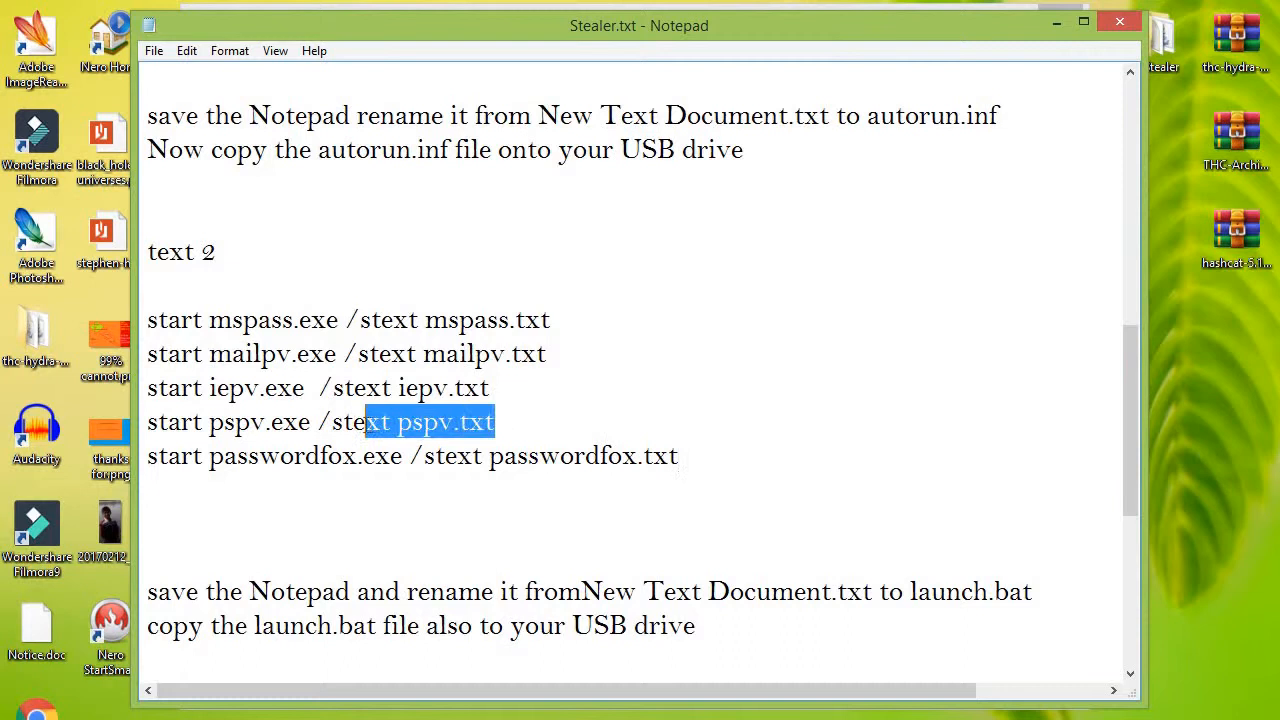
left_click(703, 468)
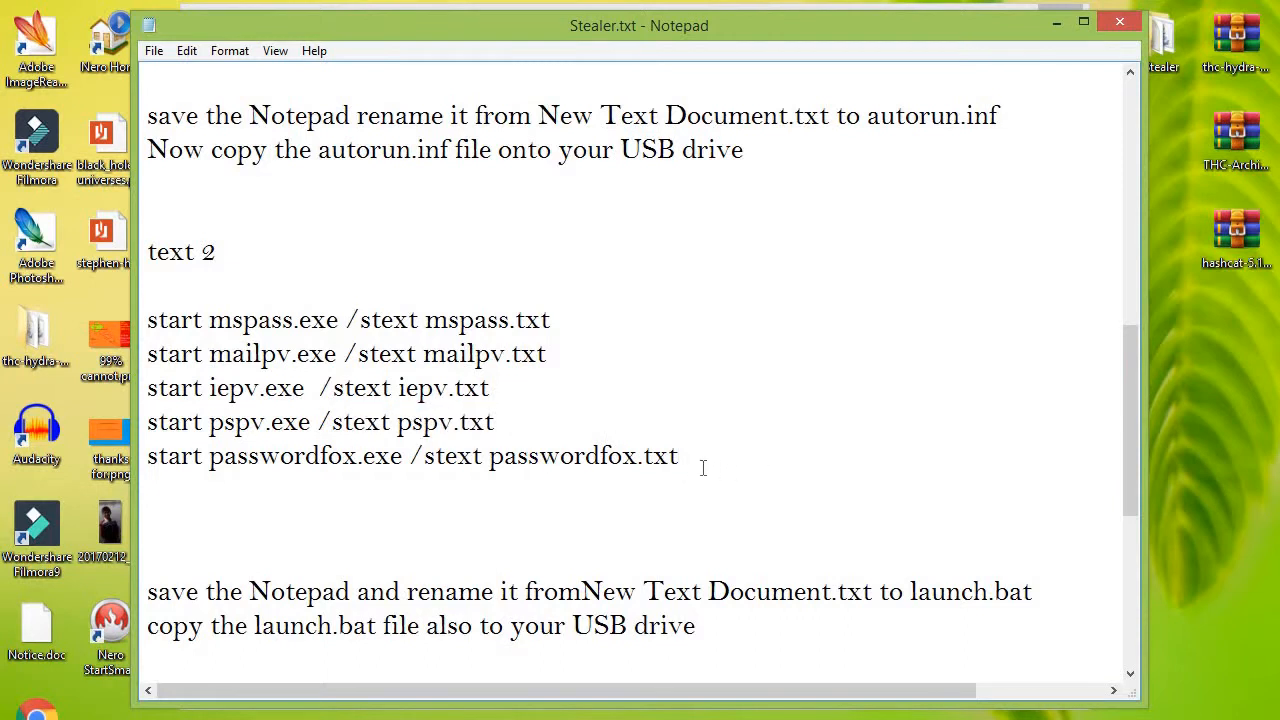
left_click(490, 490)
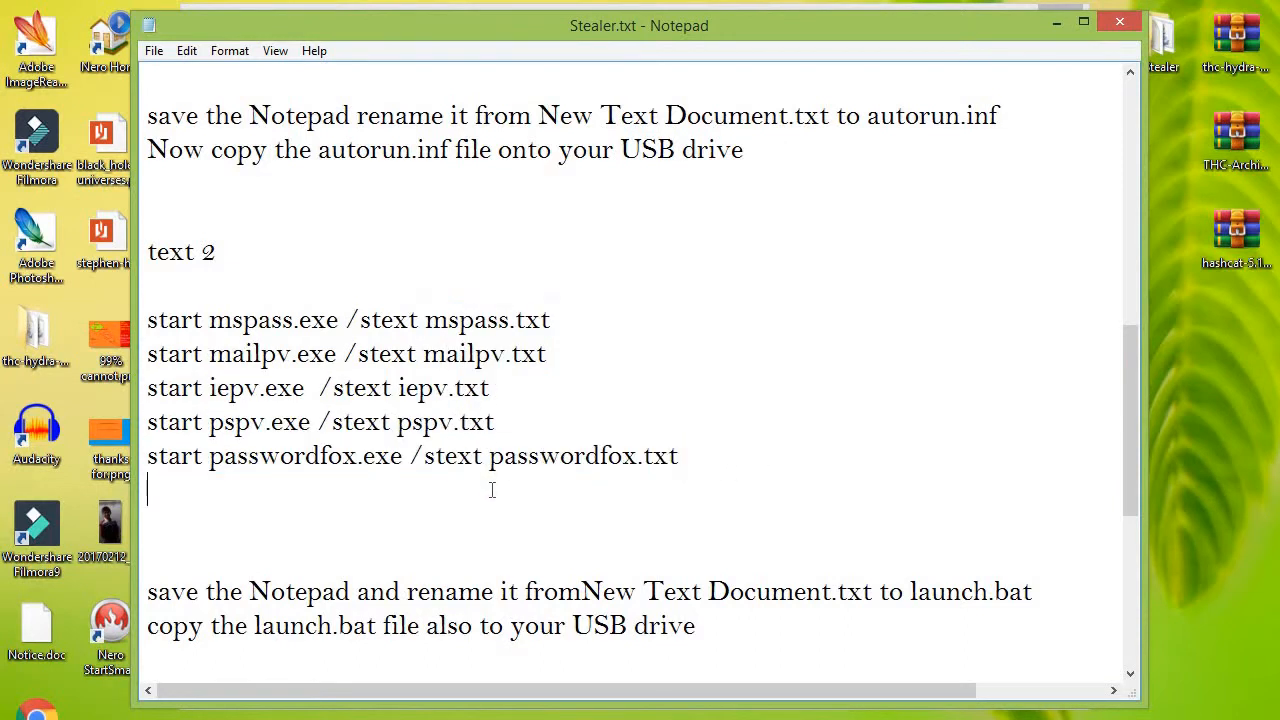
scroll("down", 3)
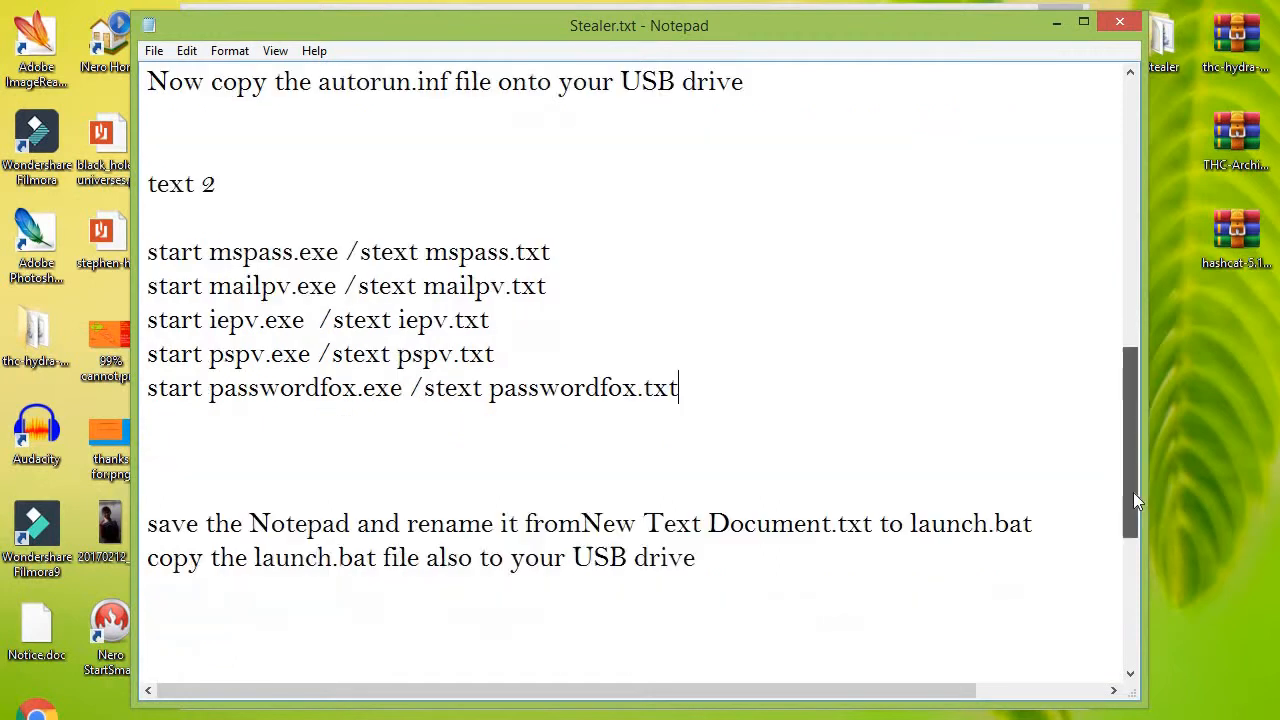
scroll("up", 3)
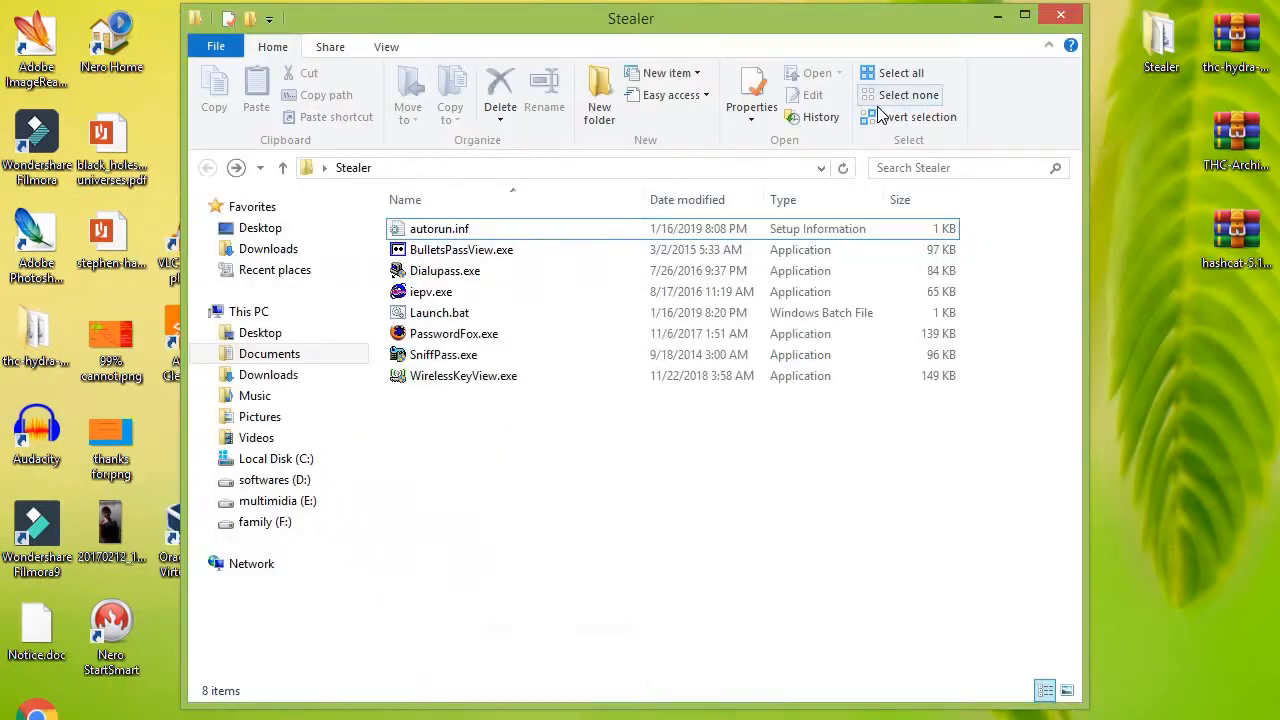
- Select autorun.inf in the Stealer folder and open it in Notepad
left_click(440, 228)
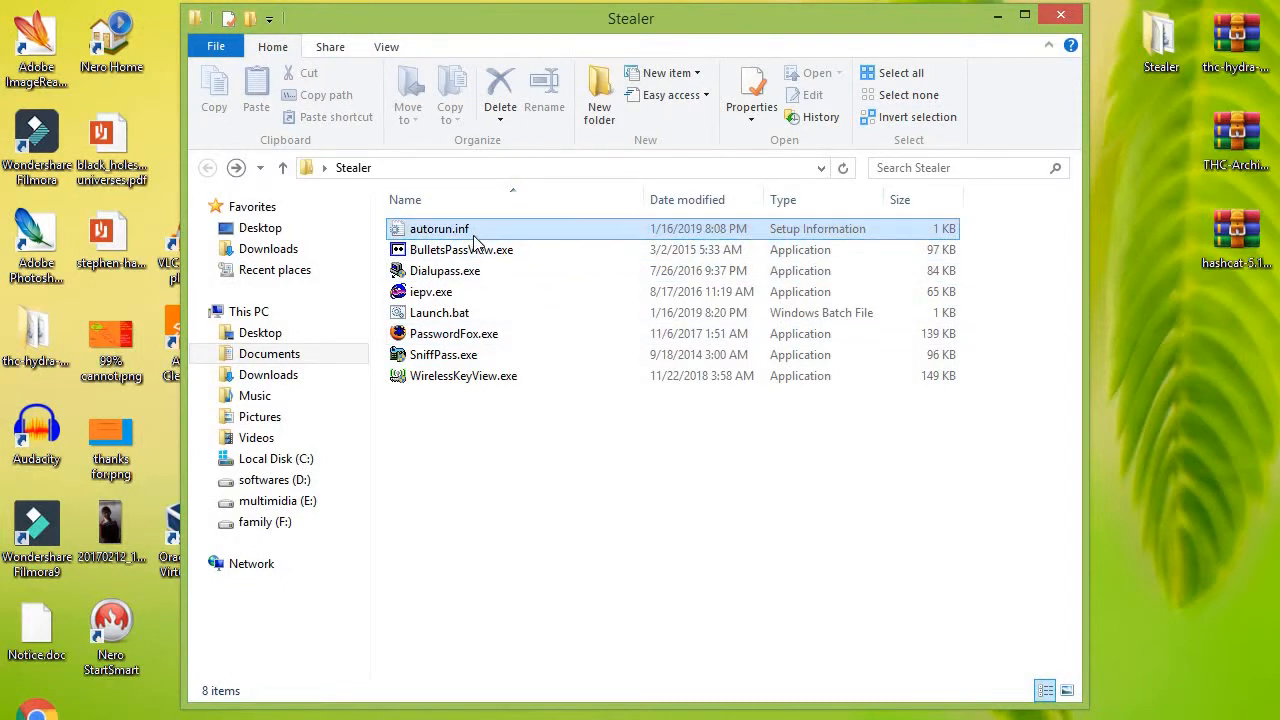
left_click(439, 228)
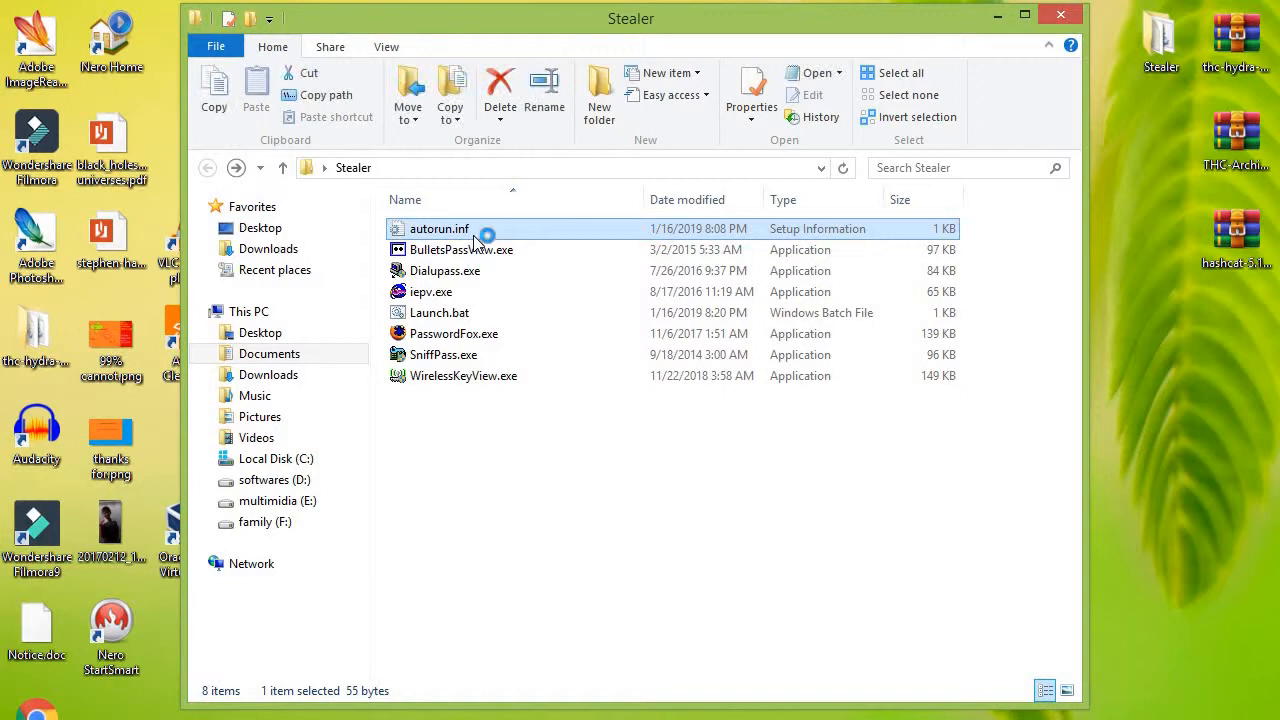
mouse_move(480, 243)
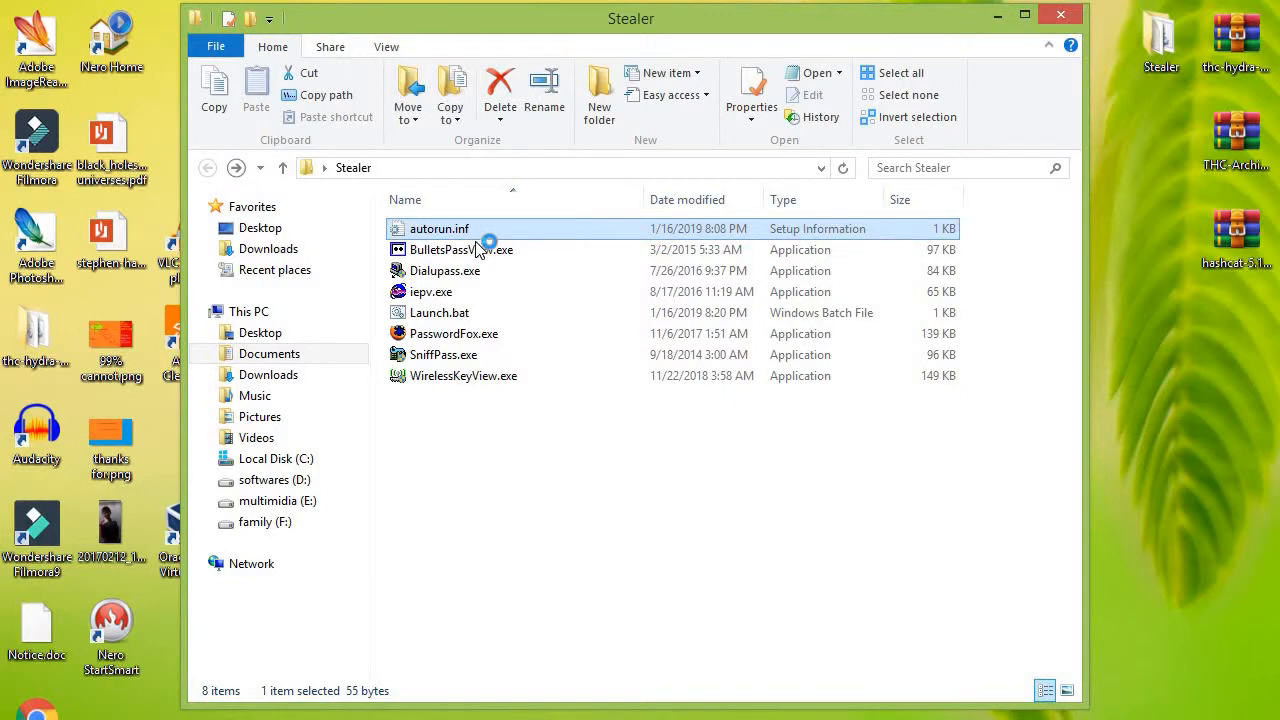
double_click(438, 228)
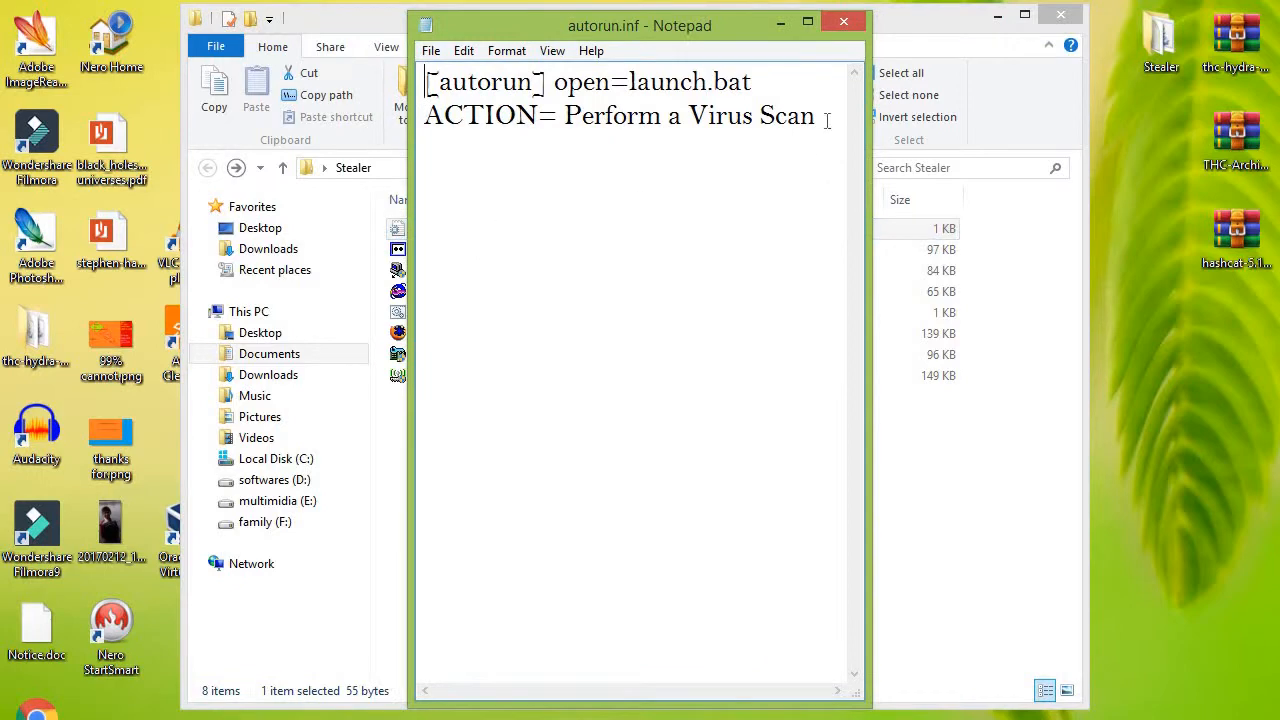